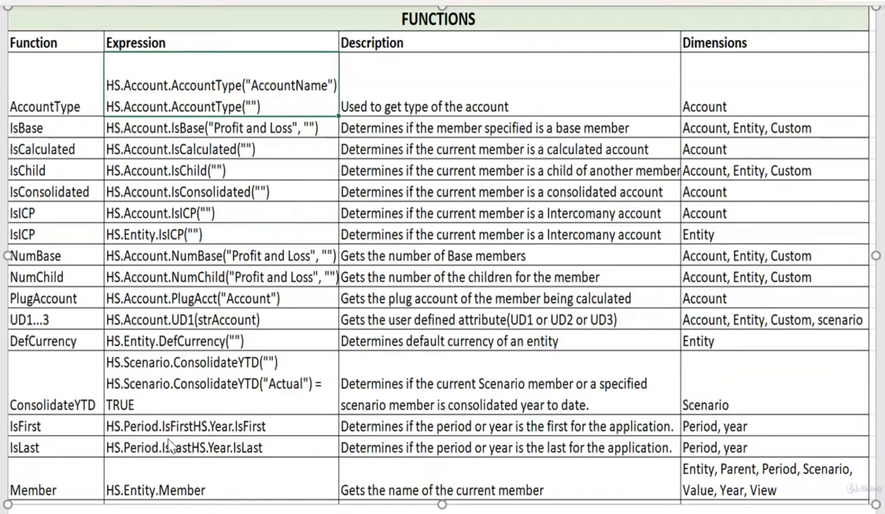
mouse_move(58, 94)
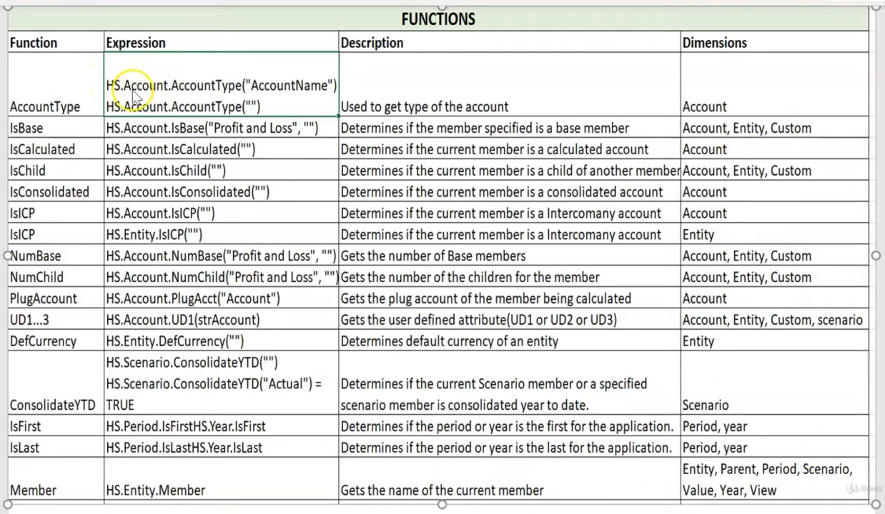
mouse_move(51, 123)
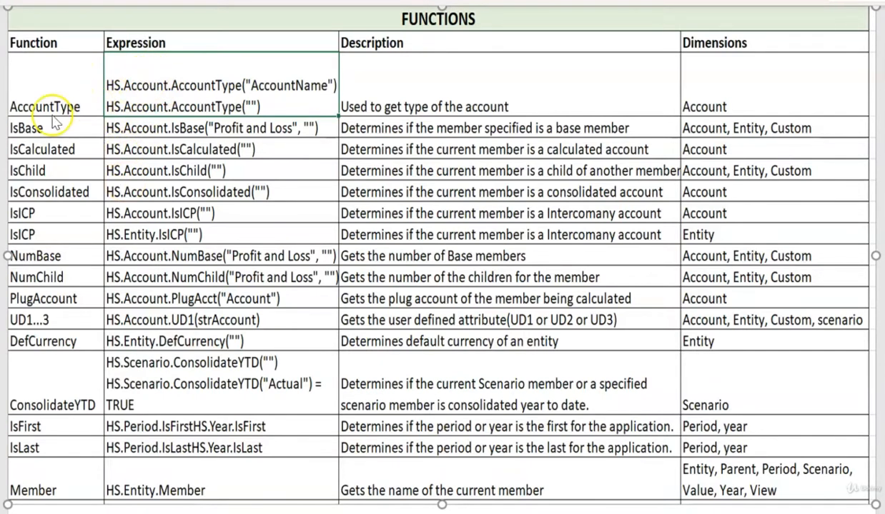
mouse_move(78, 111)
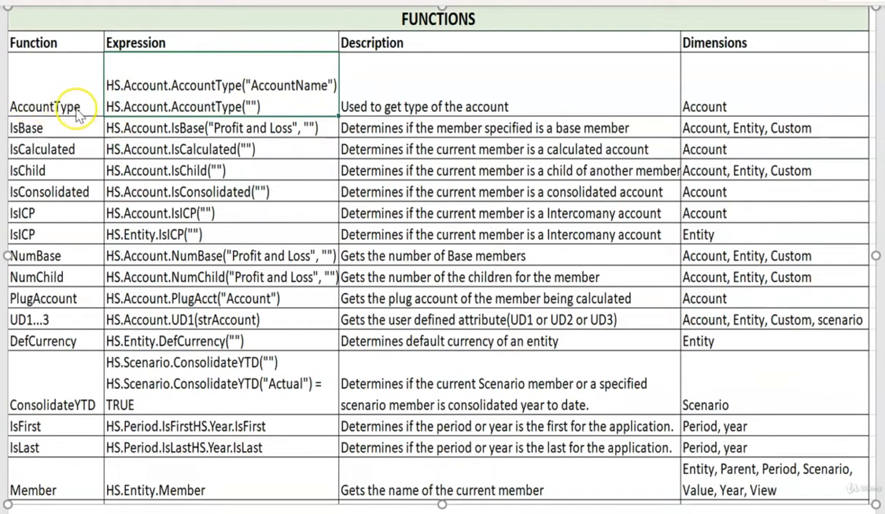
mouse_move(145, 106)
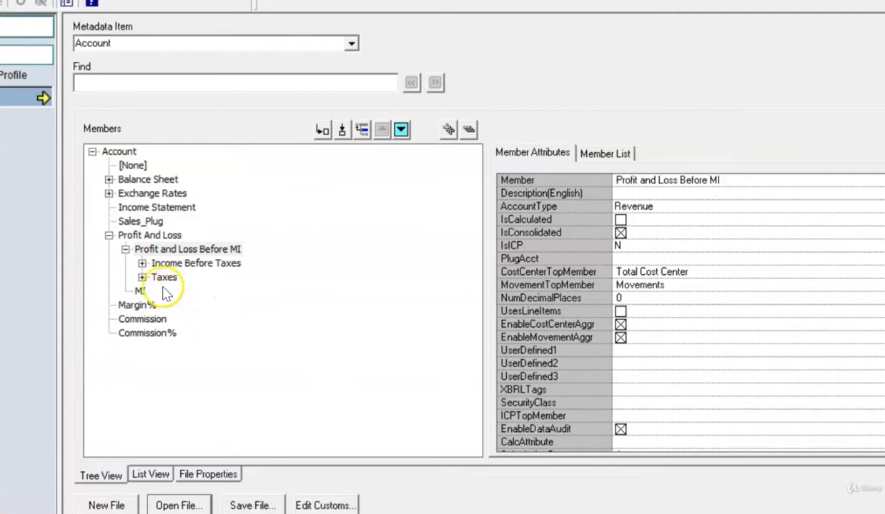
mouse_move(160, 249)
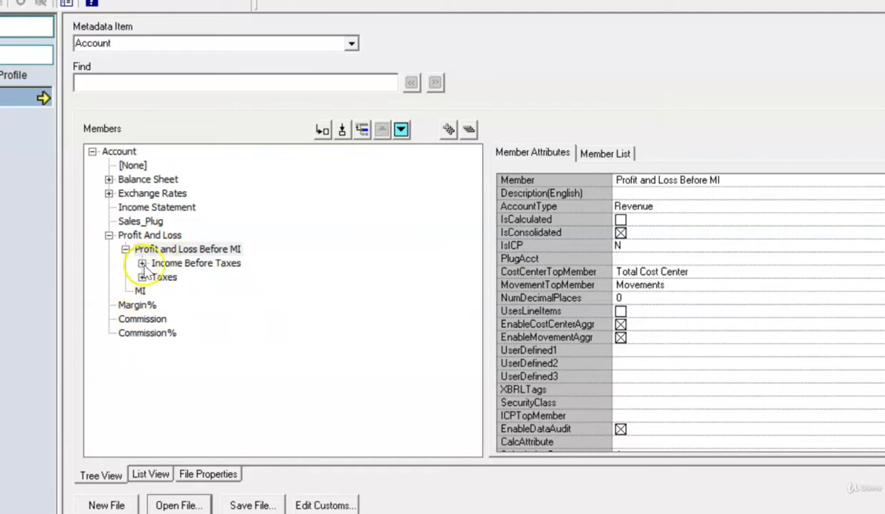
Expand Income Before Taxes to reveal Gross Profit, expenses and interest, then inspect its Member Attributes
click(143, 263)
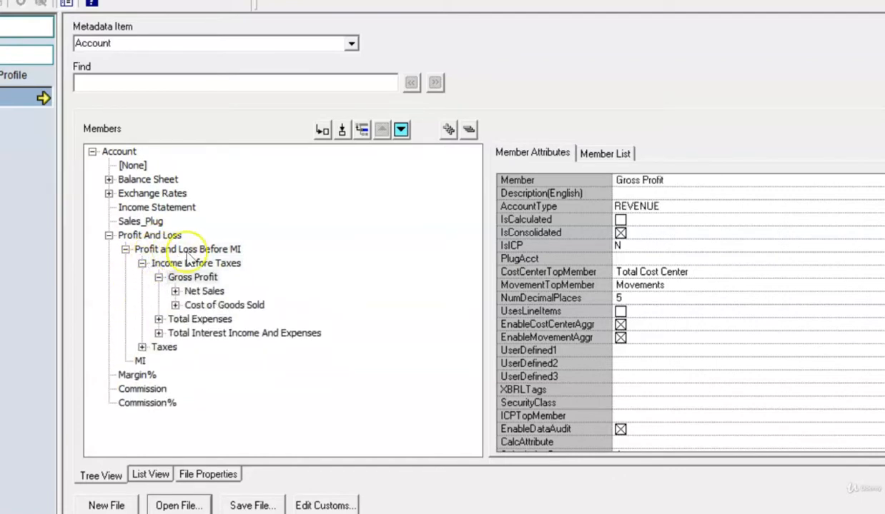
click(177, 291)
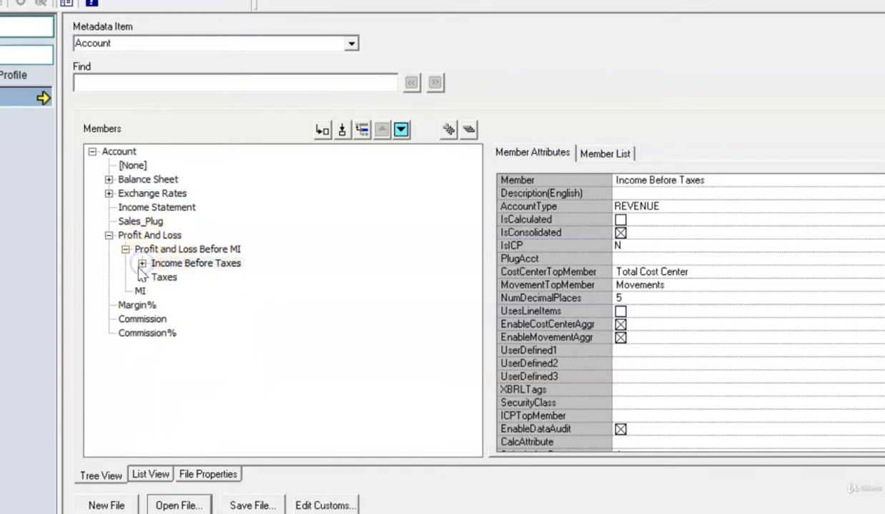
click(126, 249)
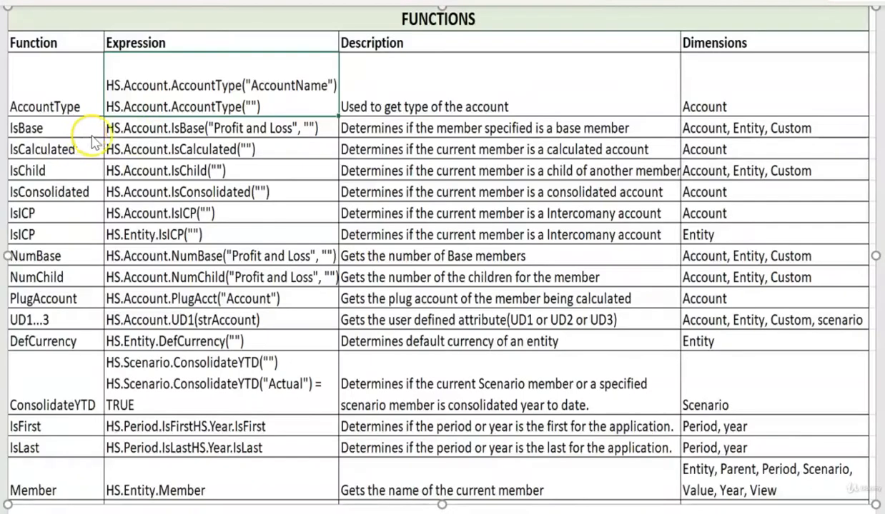
mouse_move(192, 132)
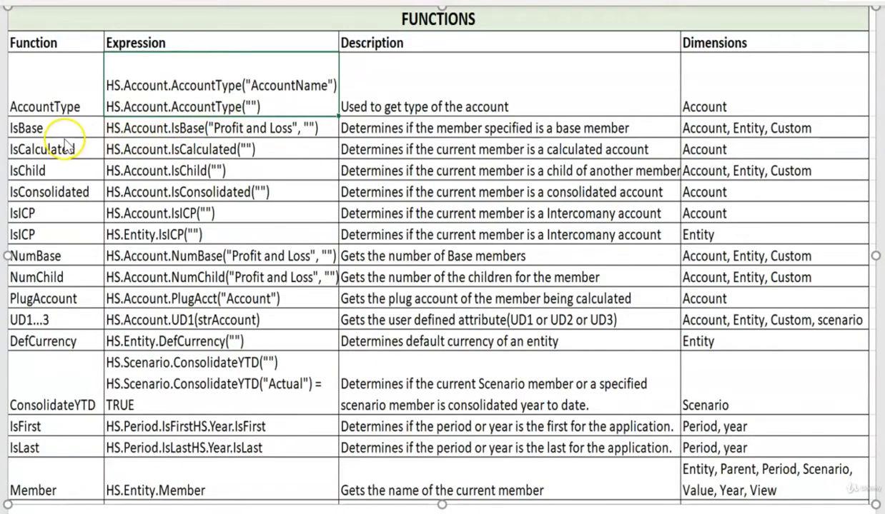
mouse_move(77, 155)
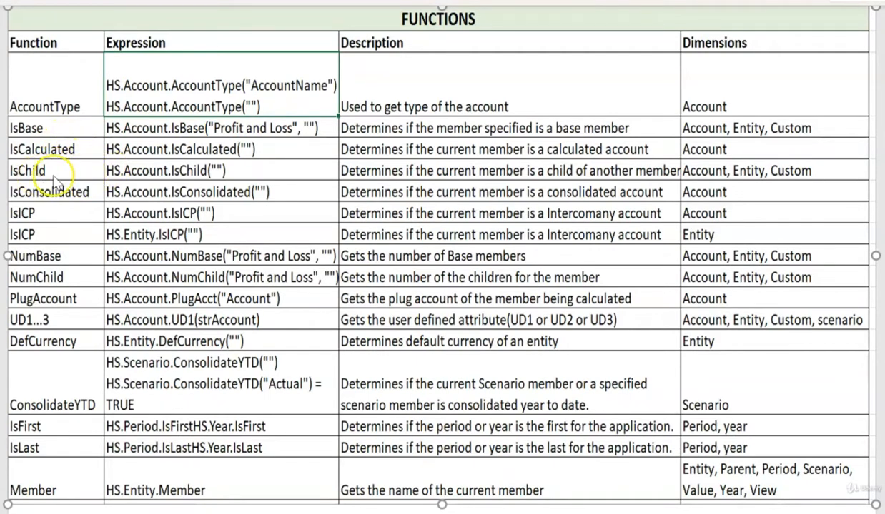
mouse_move(157, 178)
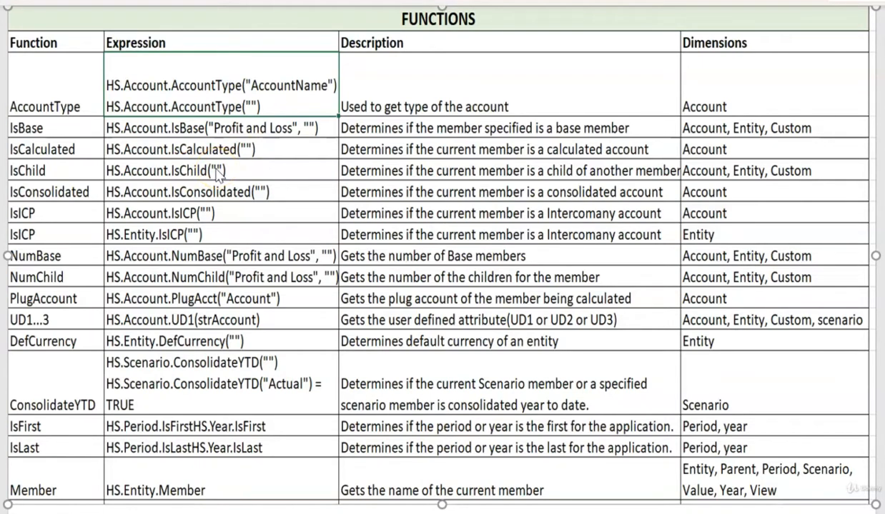
mouse_move(208, 177)
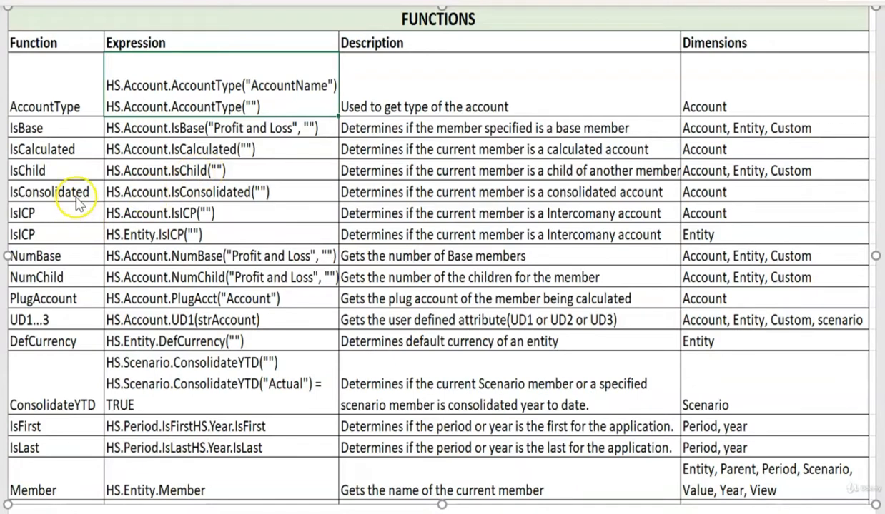
mouse_move(155, 197)
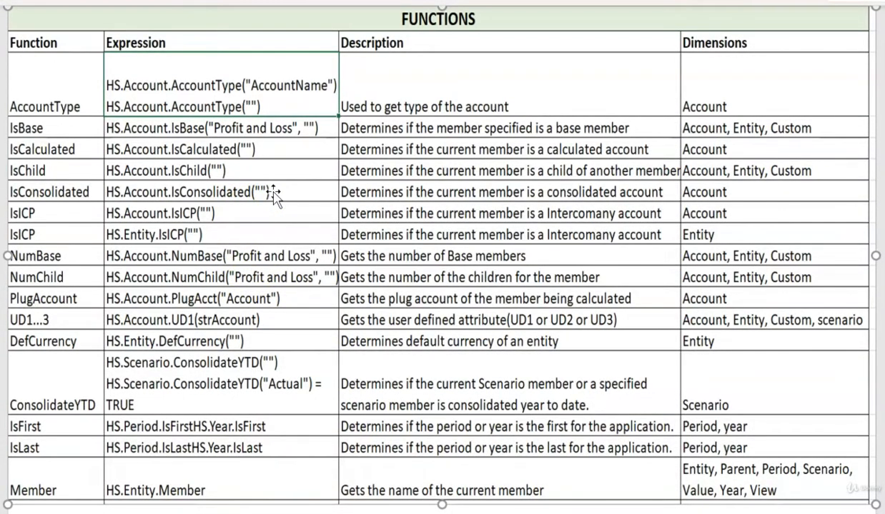
mouse_move(187, 149)
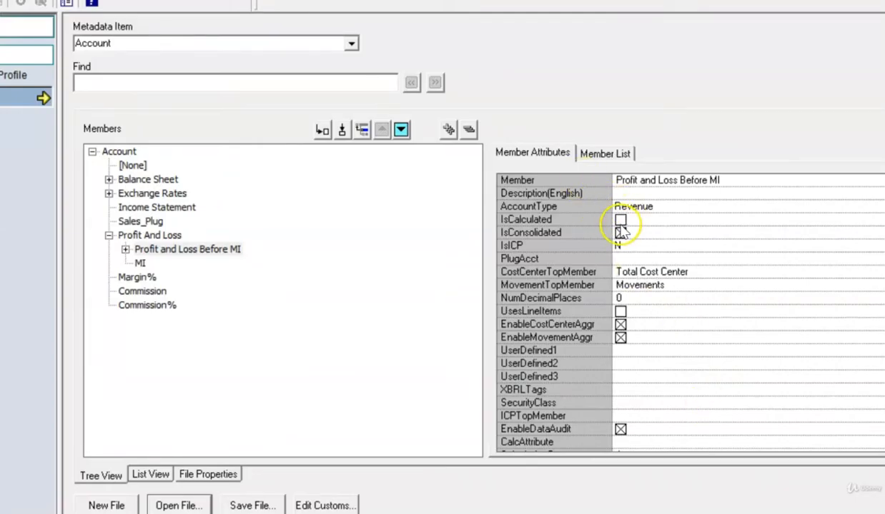
Select Profit and Loss Before MI and check its IsCalculated and IsConsolidated attributes
click(621, 231)
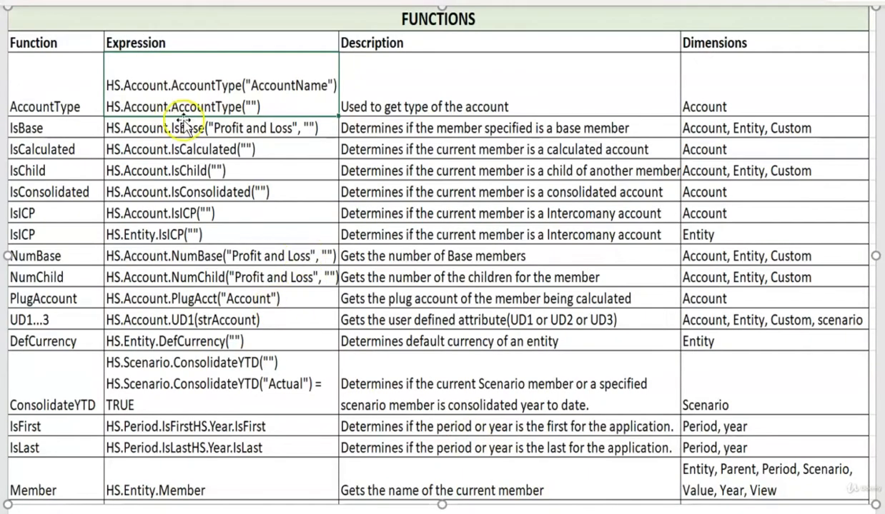
mouse_move(175, 155)
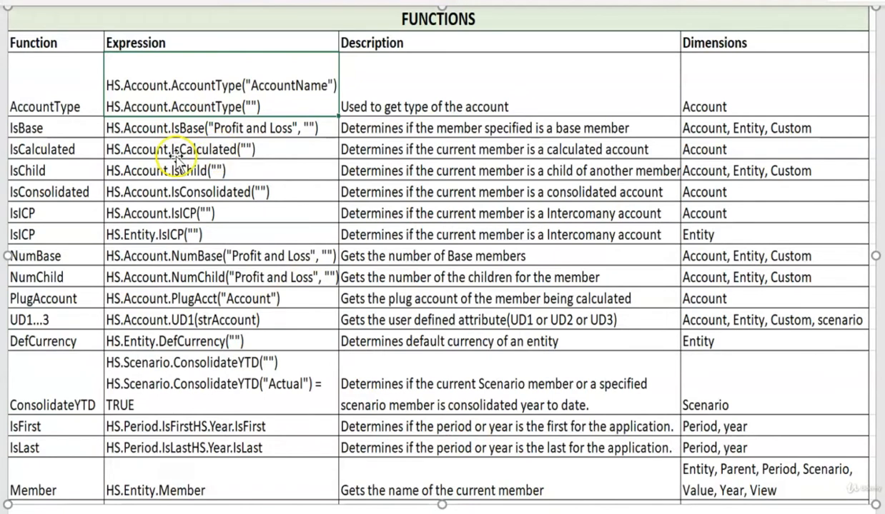
mouse_move(247, 157)
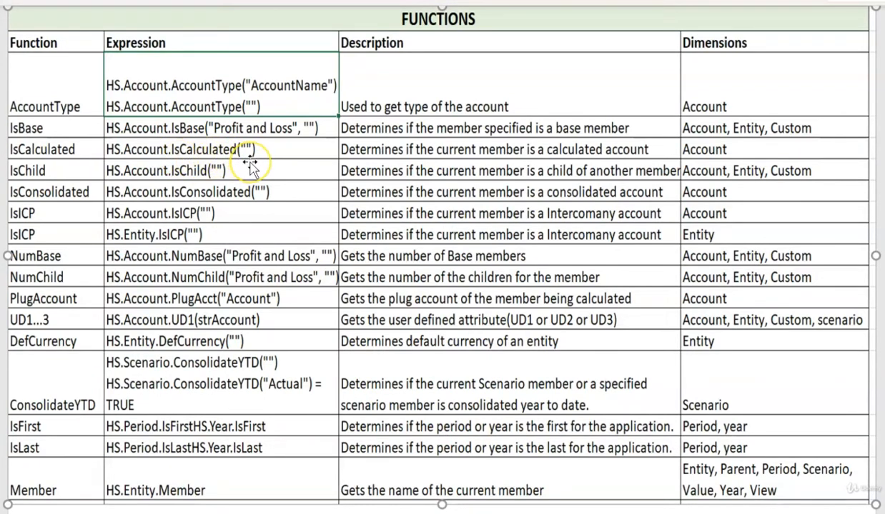
mouse_move(247, 155)
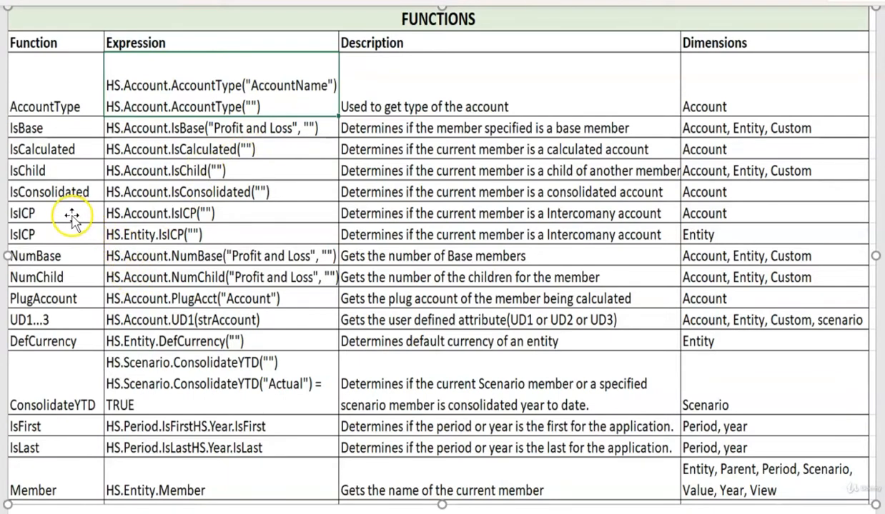
mouse_move(71, 217)
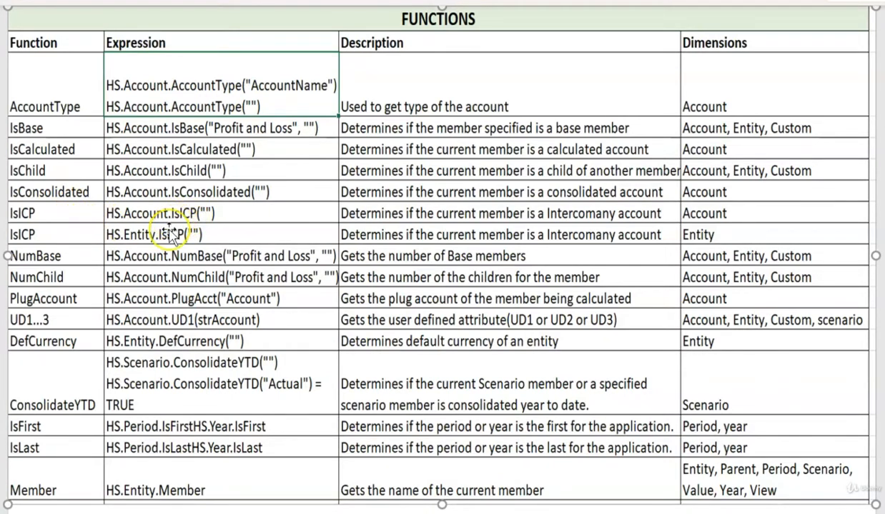
mouse_move(229, 198)
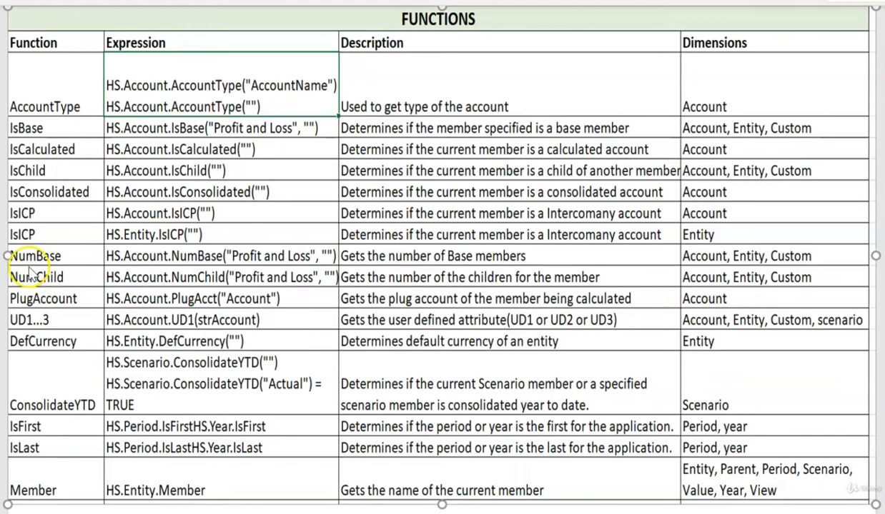
mouse_move(221, 246)
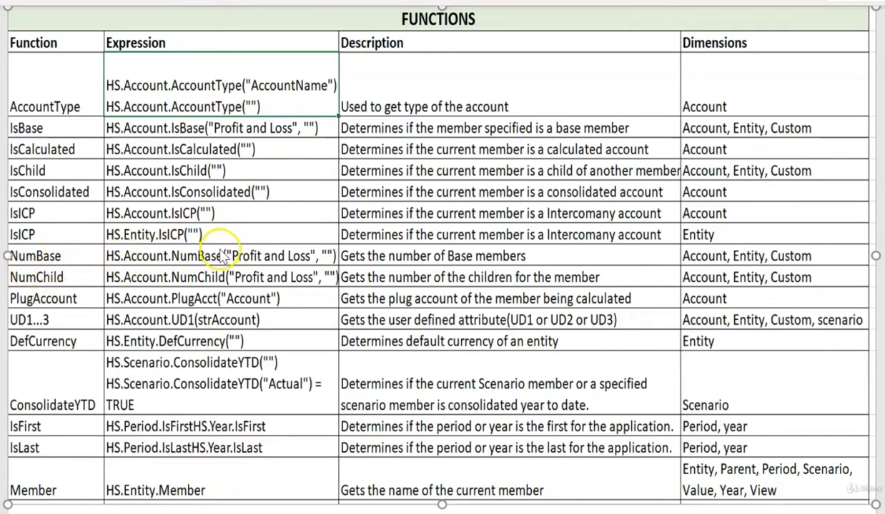
mouse_move(275, 242)
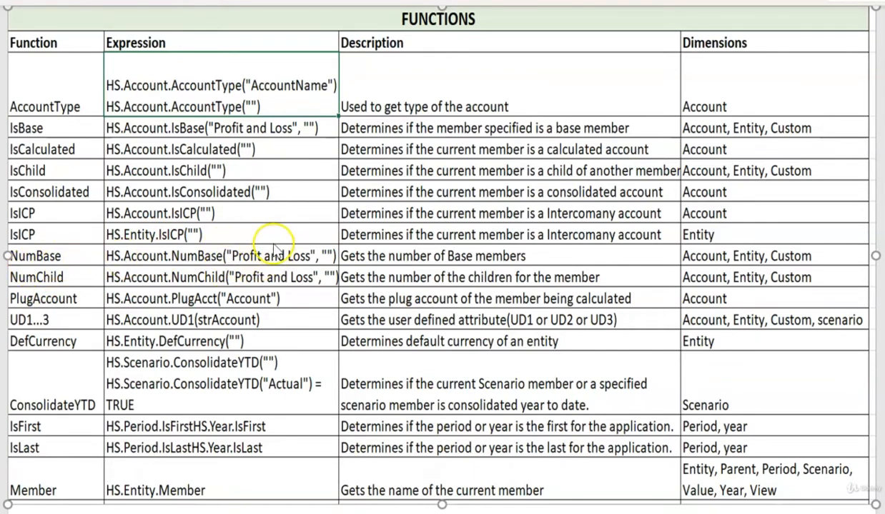
mouse_move(150, 286)
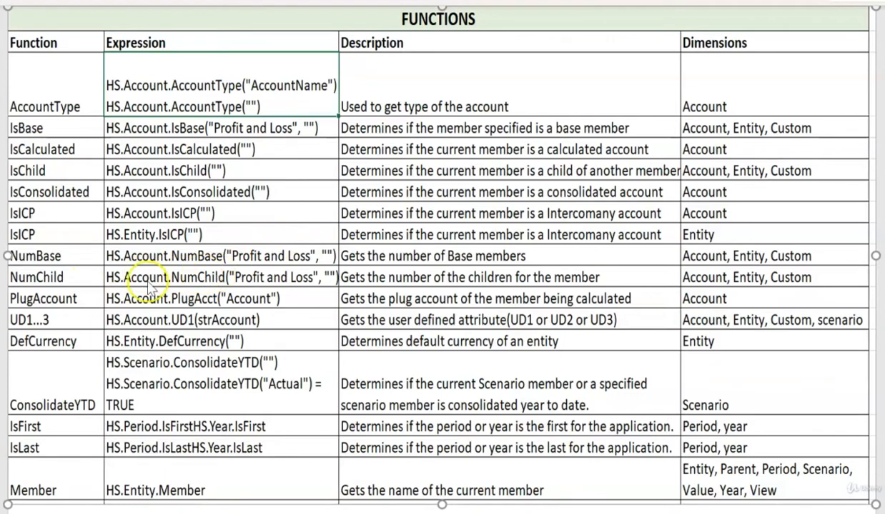
mouse_move(54, 303)
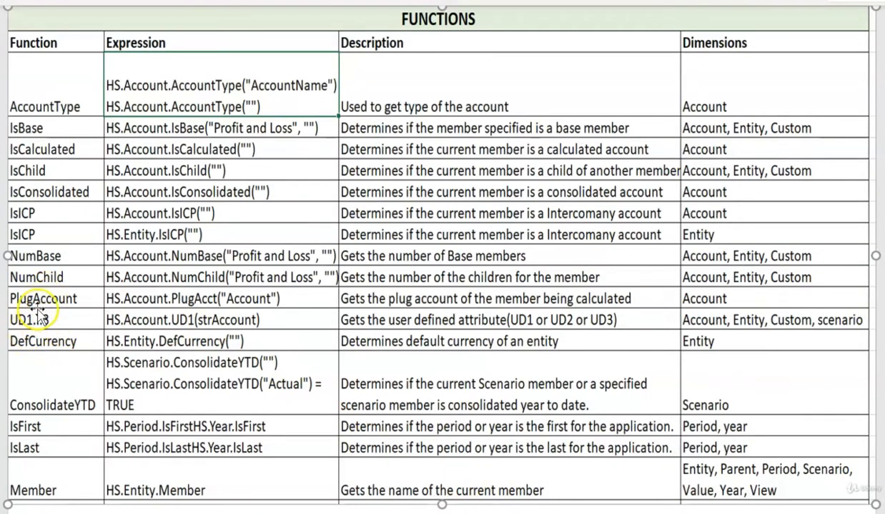
mouse_move(217, 315)
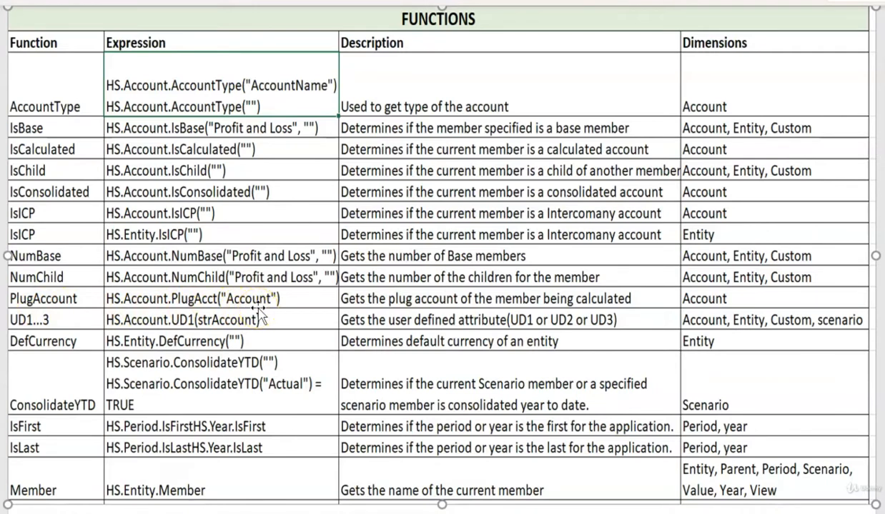
mouse_move(291, 308)
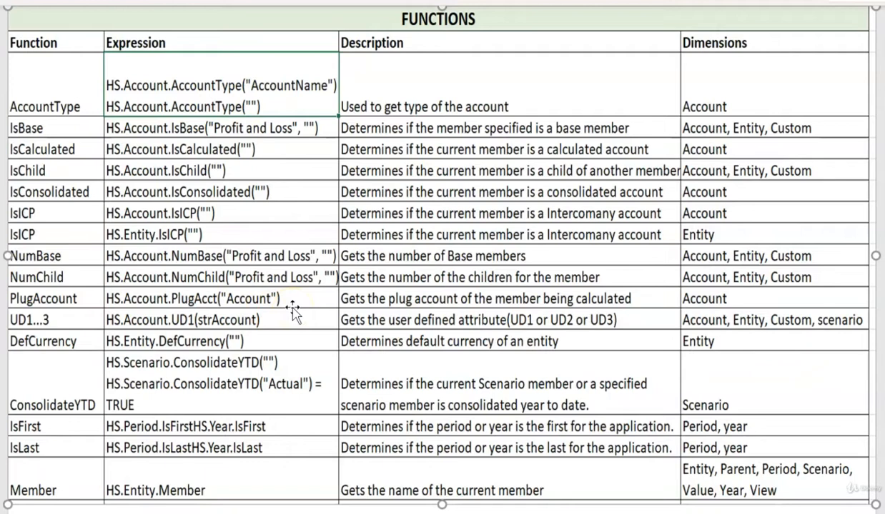
mouse_move(132, 330)
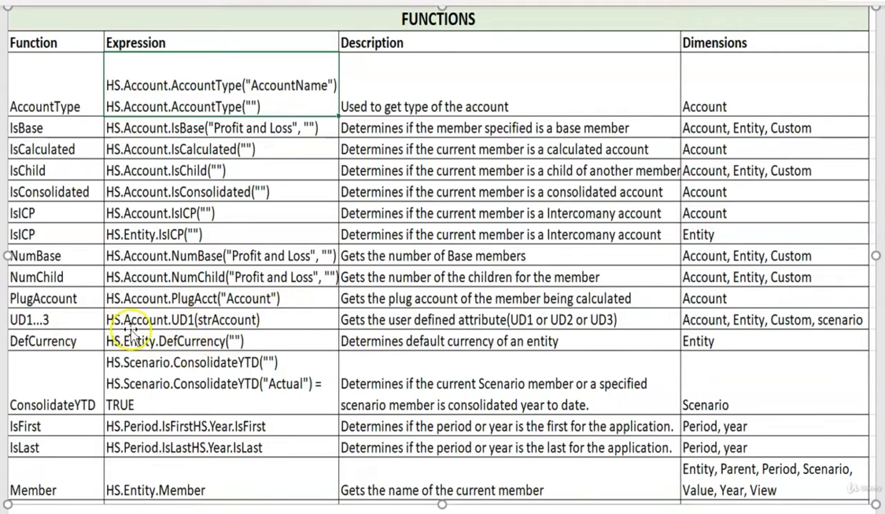
mouse_move(185, 340)
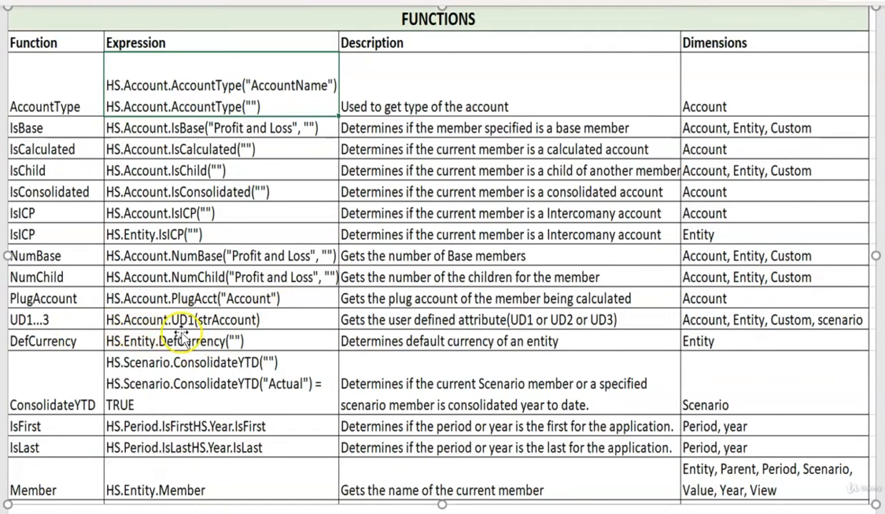
mouse_move(243, 328)
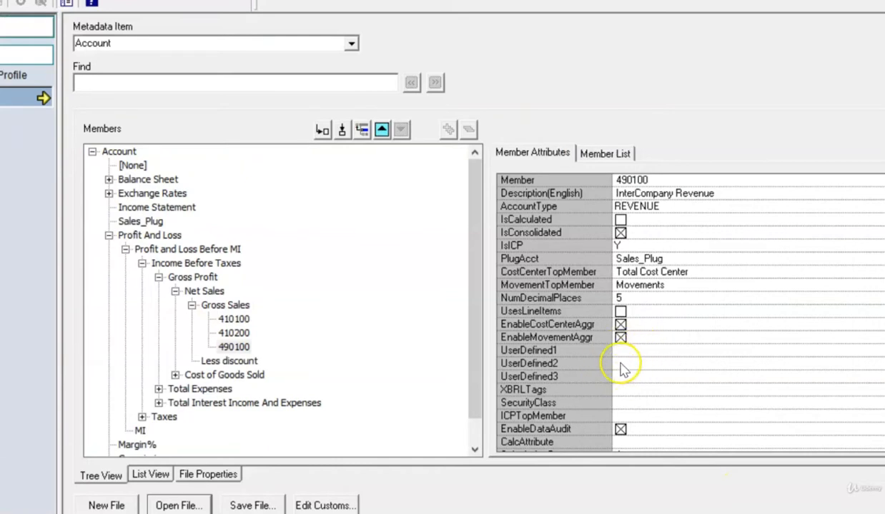
Select account 490100 and review its PlugAcct and UserDefined1–3 attributes
click(621, 365)
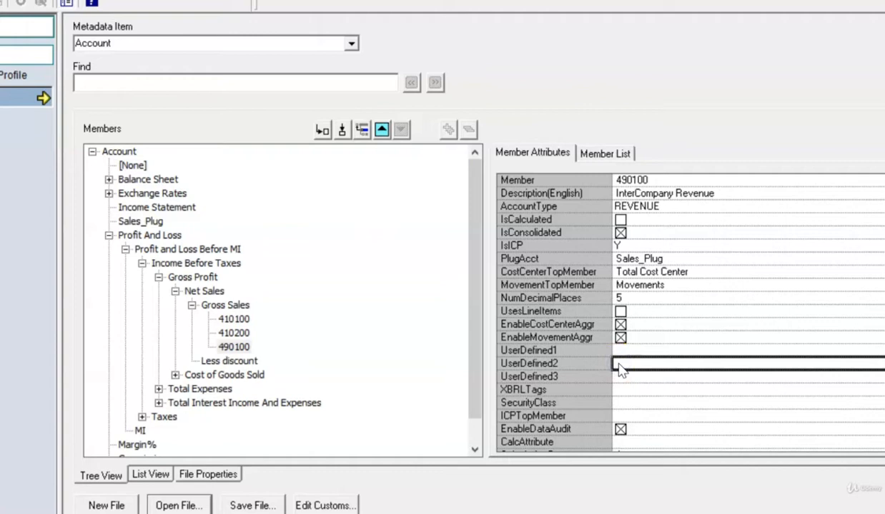
click(622, 364)
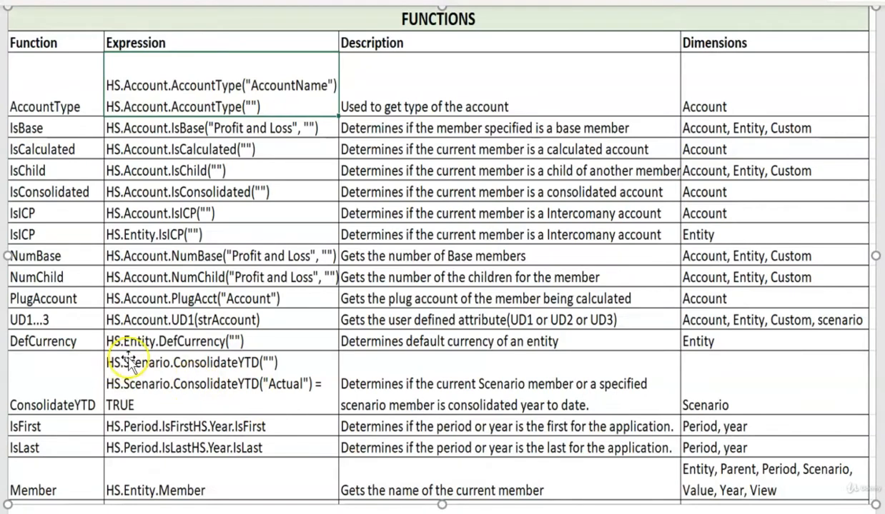
mouse_move(247, 320)
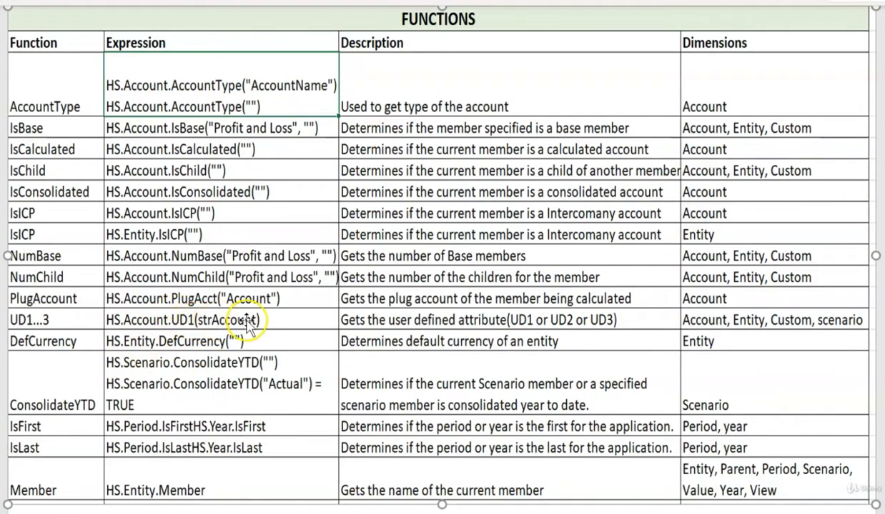
mouse_move(280, 326)
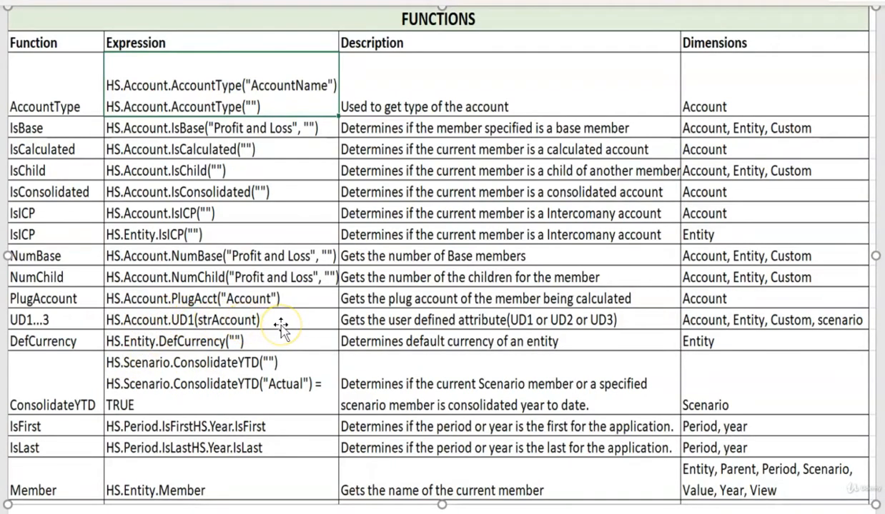
mouse_move(150, 351)
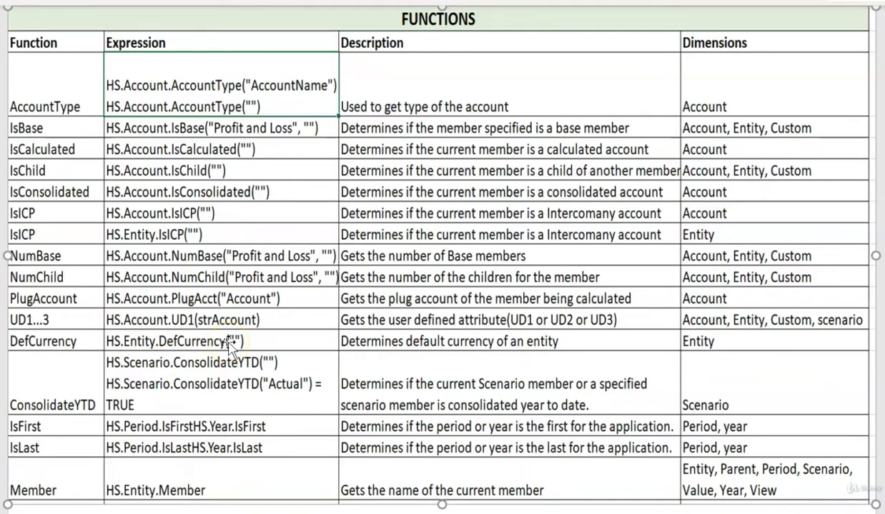
mouse_move(184, 343)
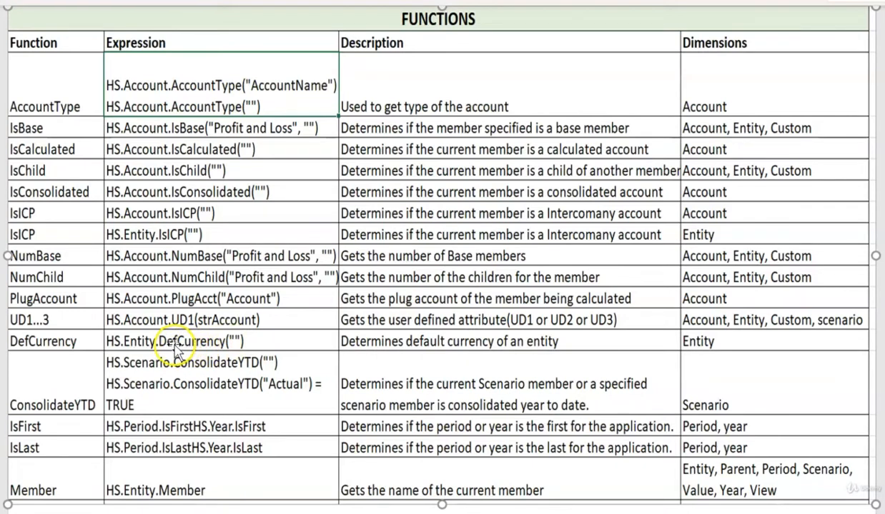
mouse_move(694, 343)
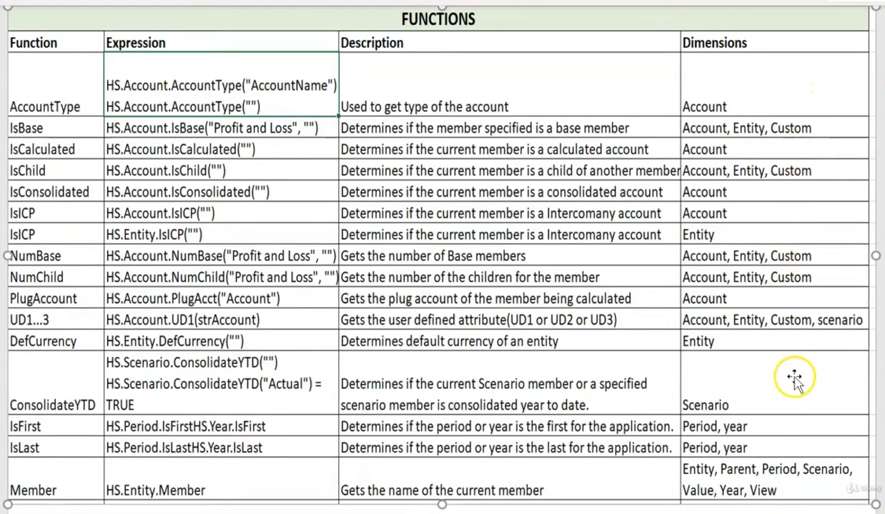
mouse_move(216, 353)
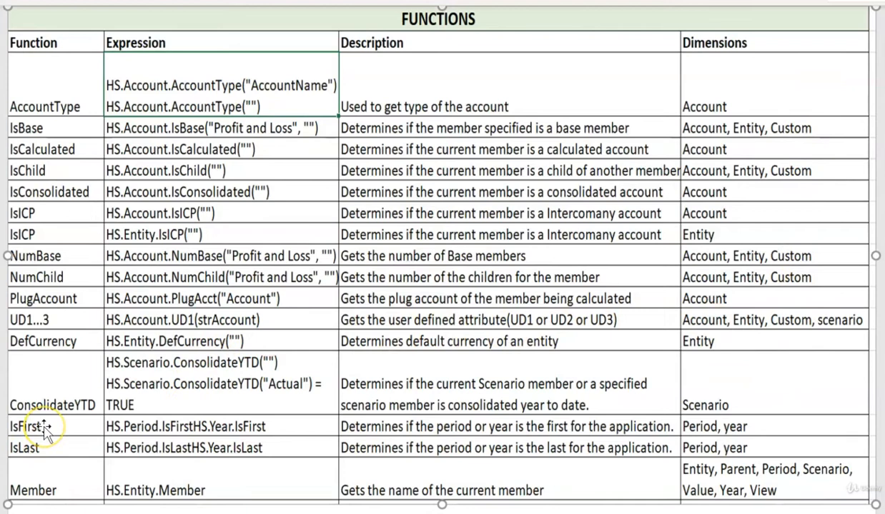
mouse_move(692, 434)
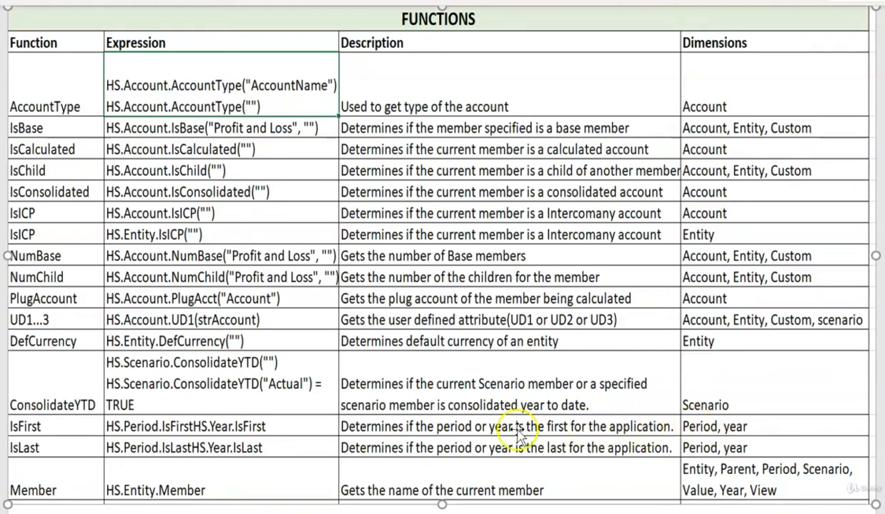
mouse_move(288, 427)
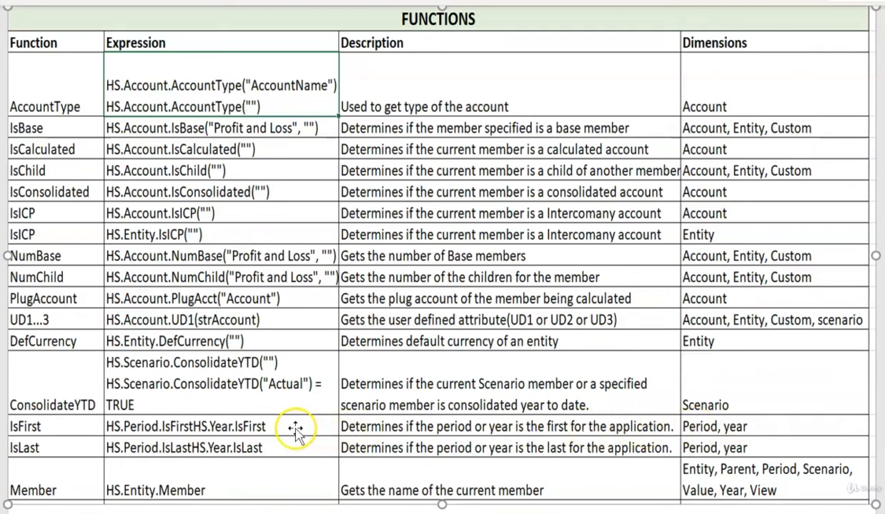
mouse_move(136, 430)
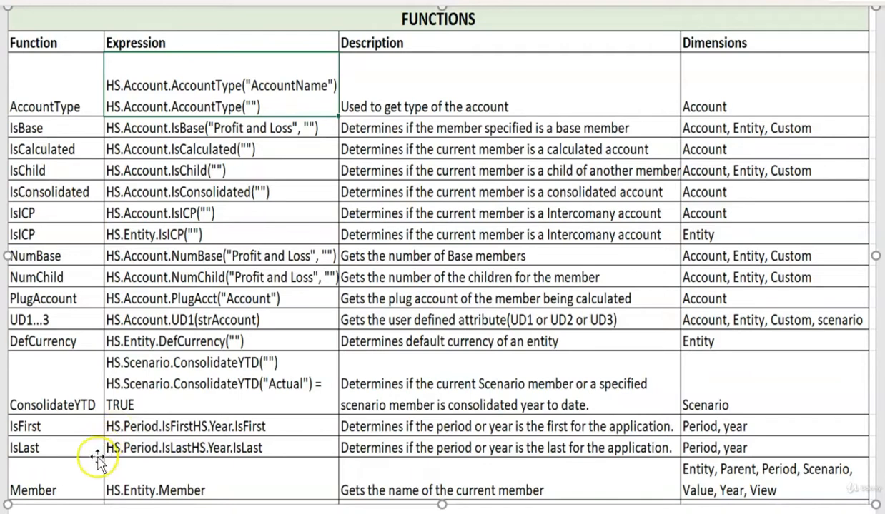
mouse_move(731, 472)
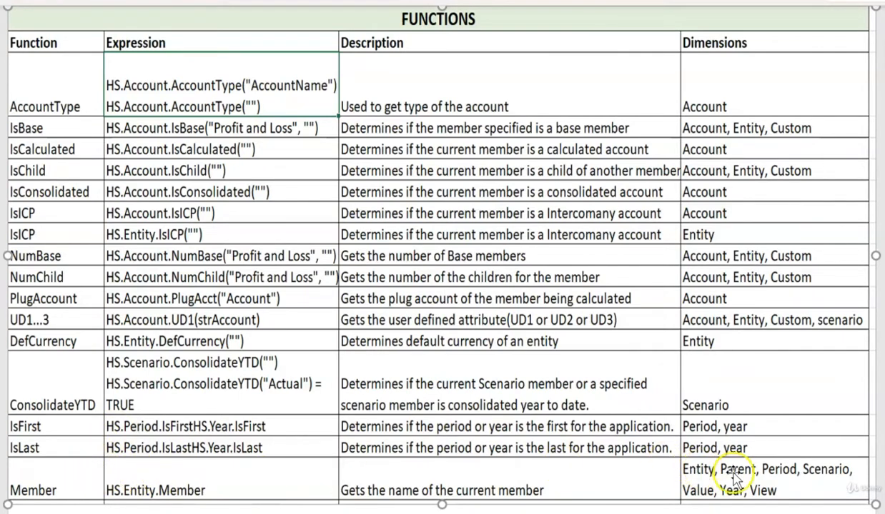
mouse_move(786, 500)
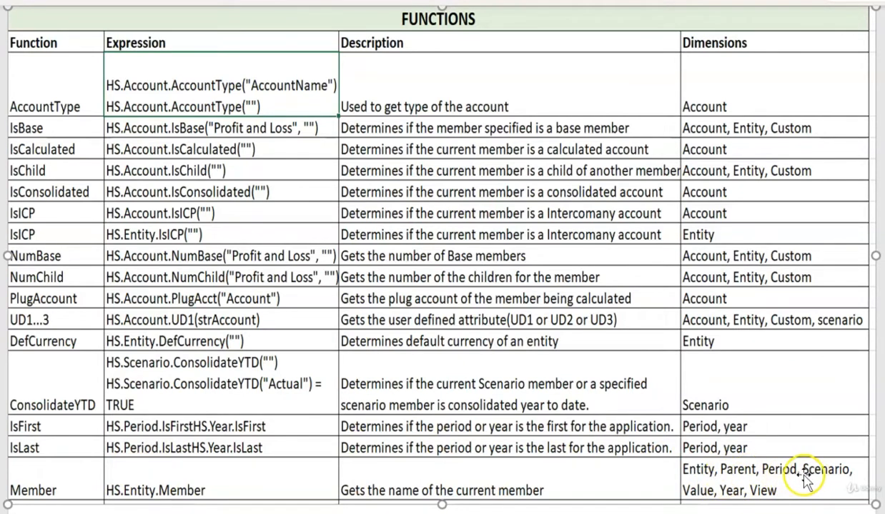
mouse_move(736, 500)
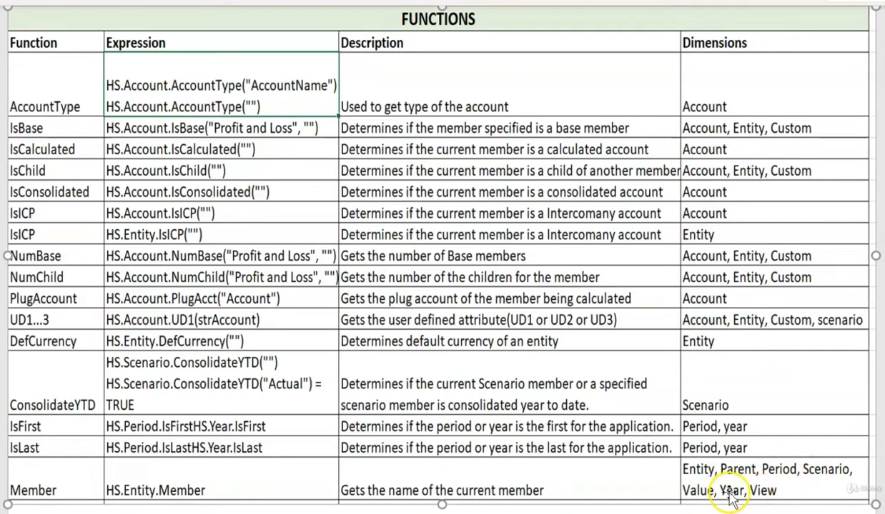
mouse_move(146, 489)
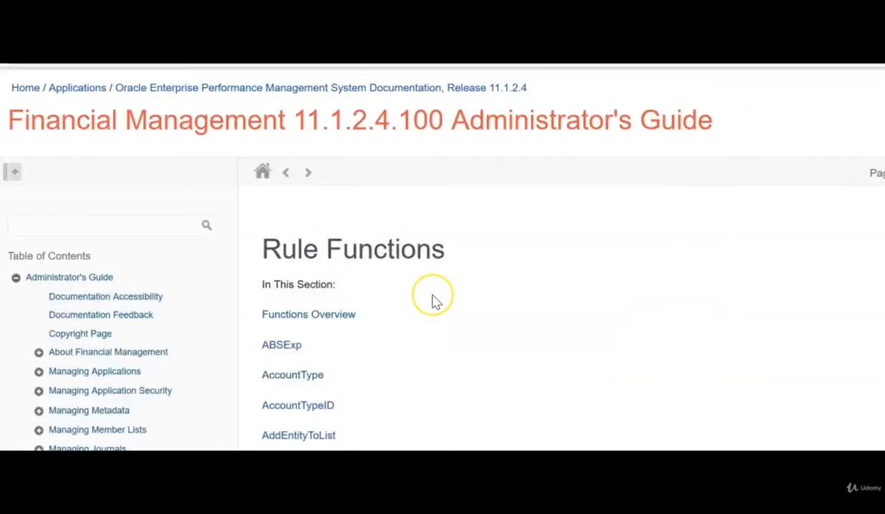
Navigate to the Member function page and review its syntax down to the HS.Entity.Member = "California" example
scroll(down, 3)
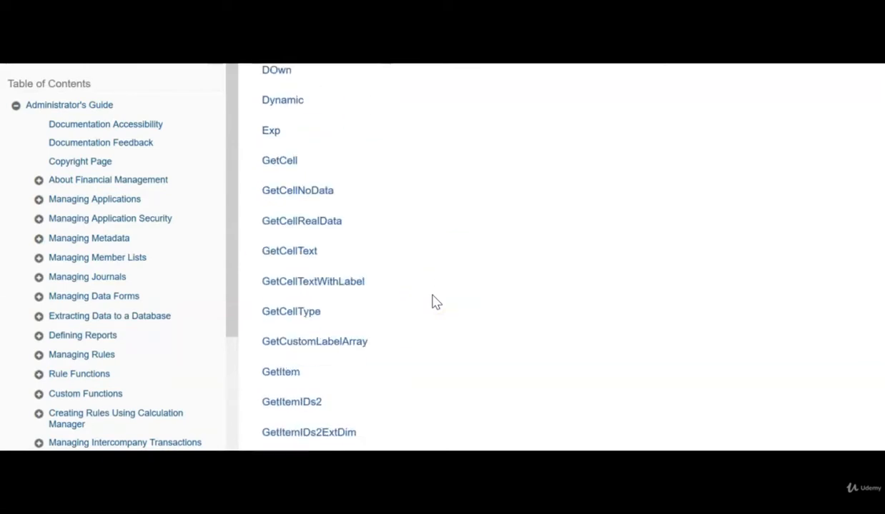
scroll(down, 3)
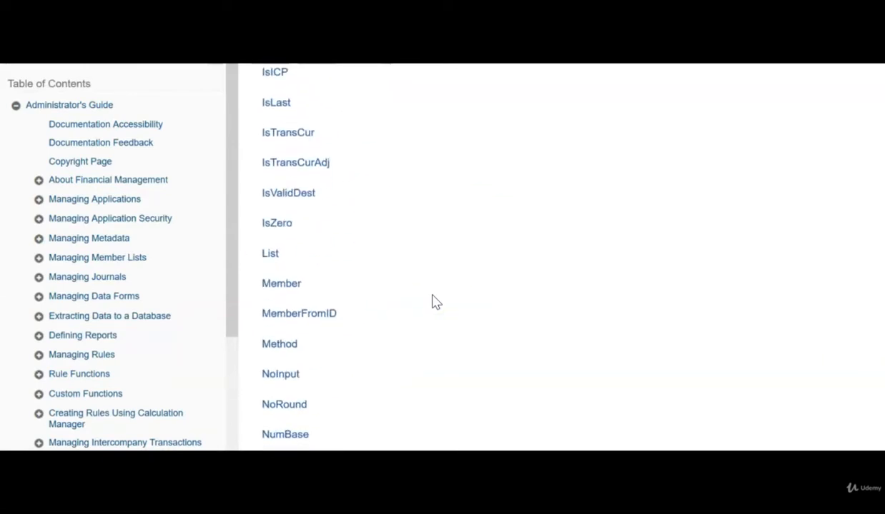
mouse_move(304, 292)
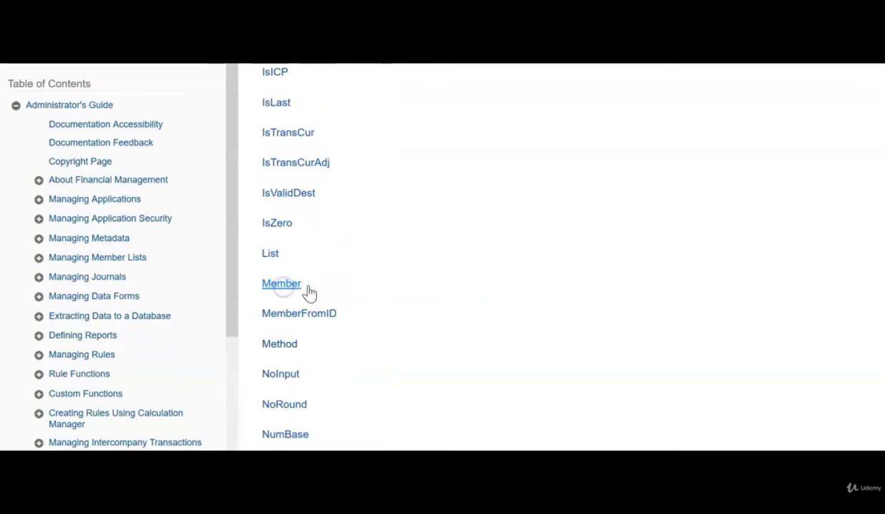
click(280, 283)
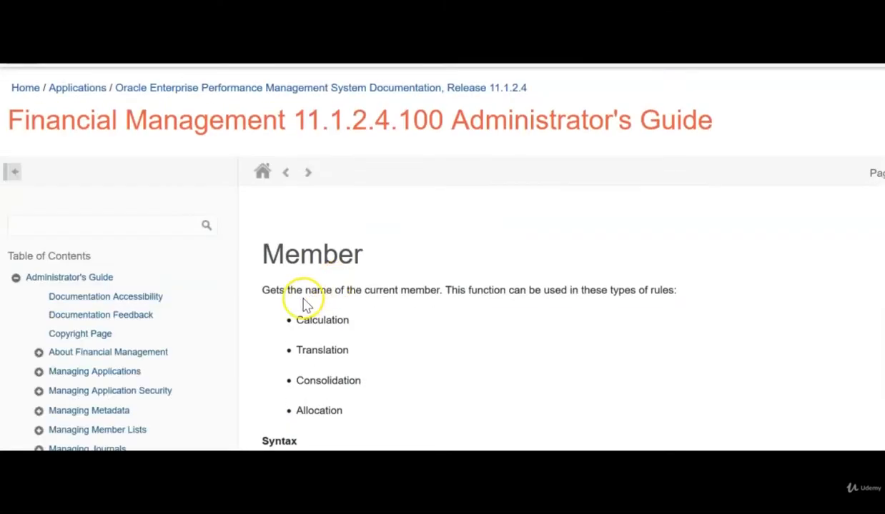
mouse_move(519, 311)
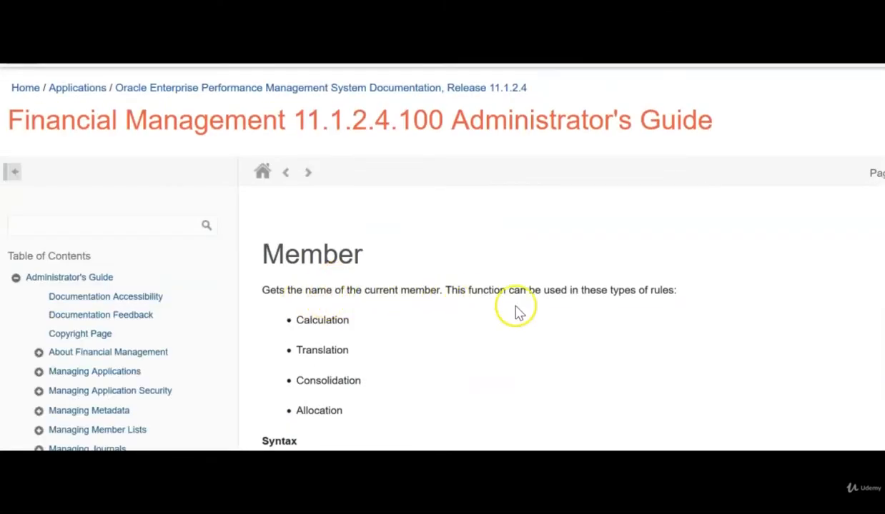
mouse_move(434, 326)
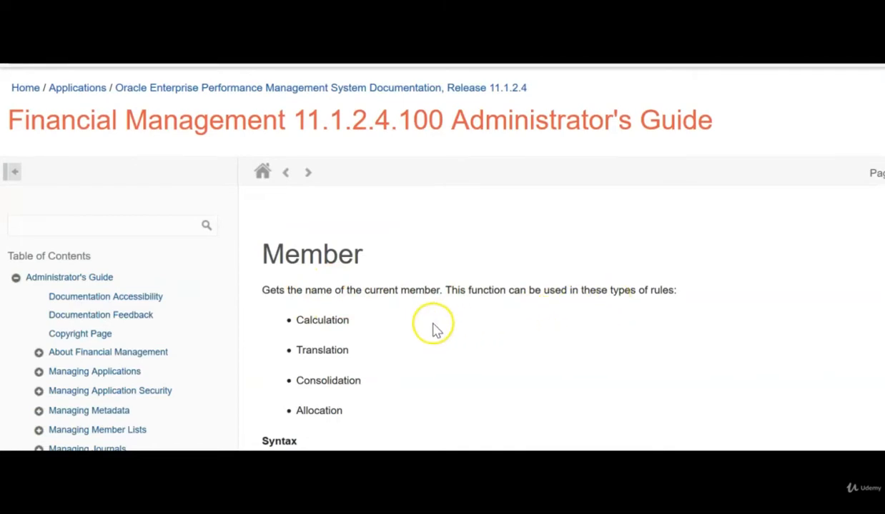
mouse_move(372, 331)
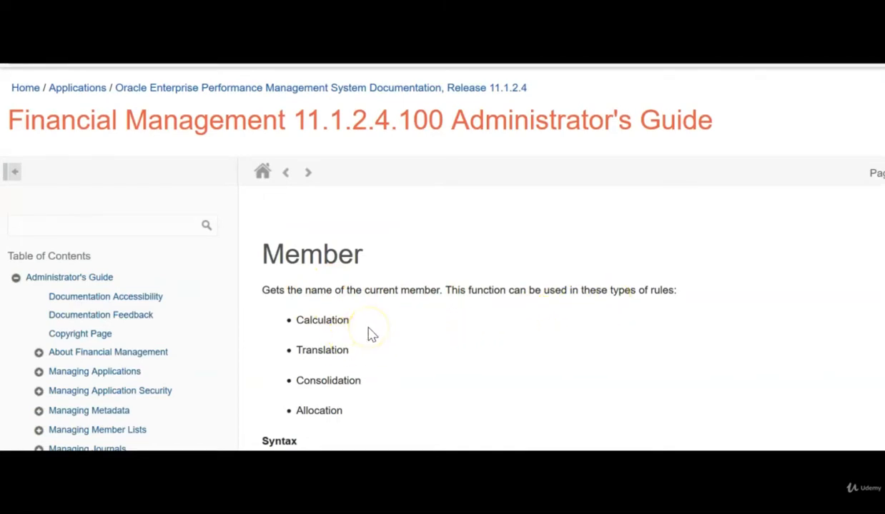
scroll(down, 3)
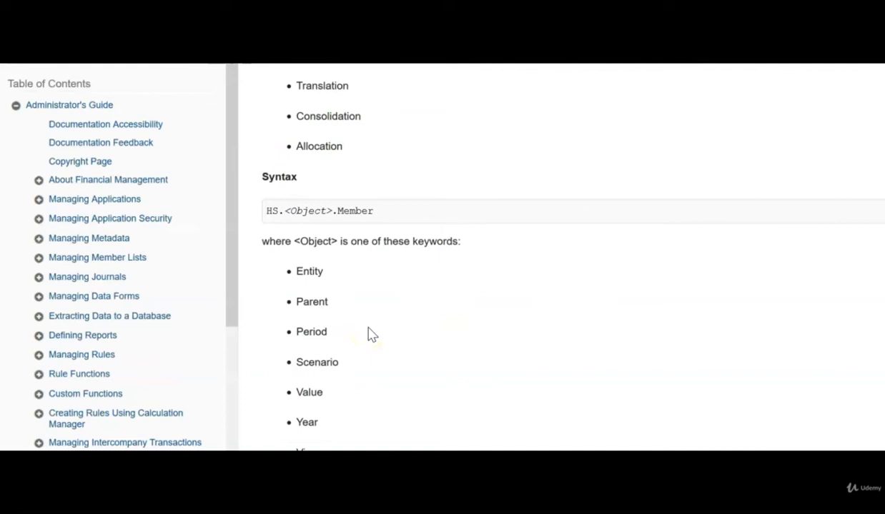
scroll(down, 3)
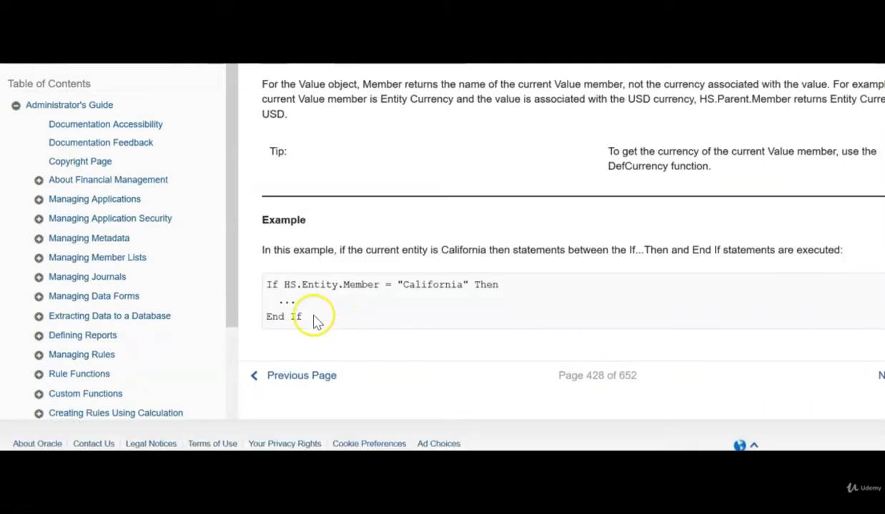
mouse_move(333, 299)
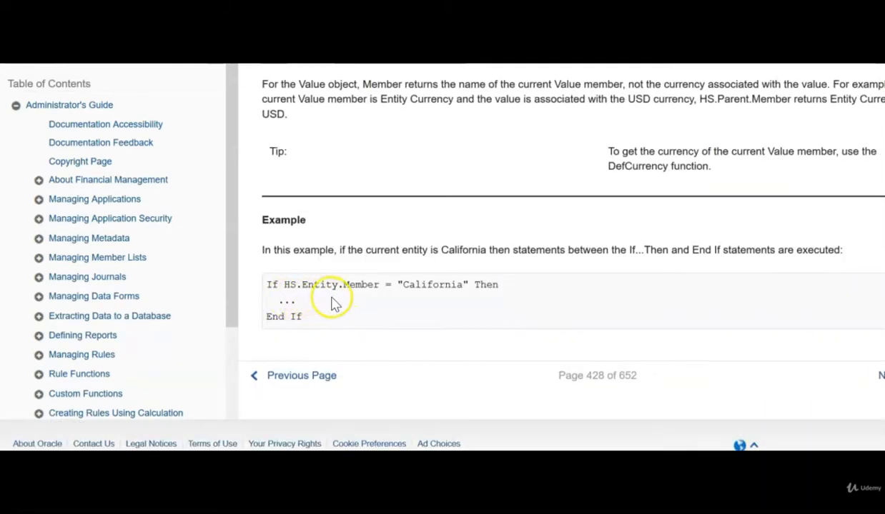
mouse_move(466, 302)
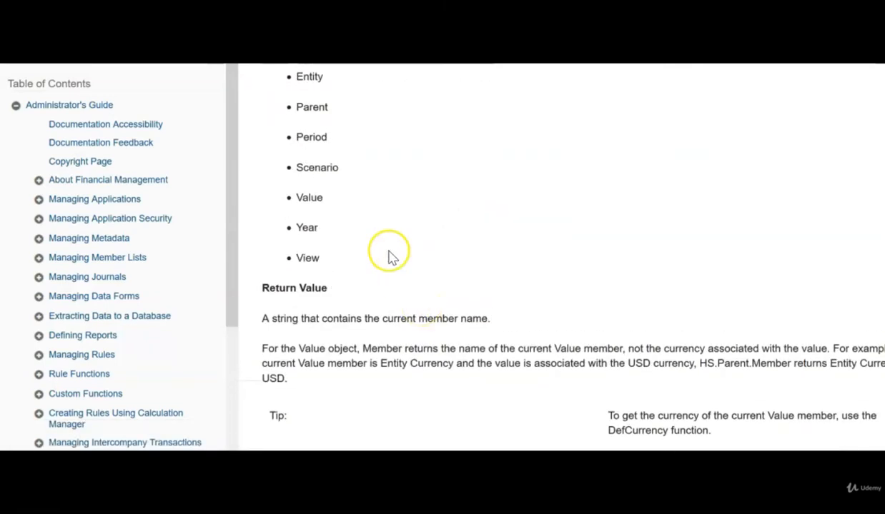
mouse_move(333, 173)
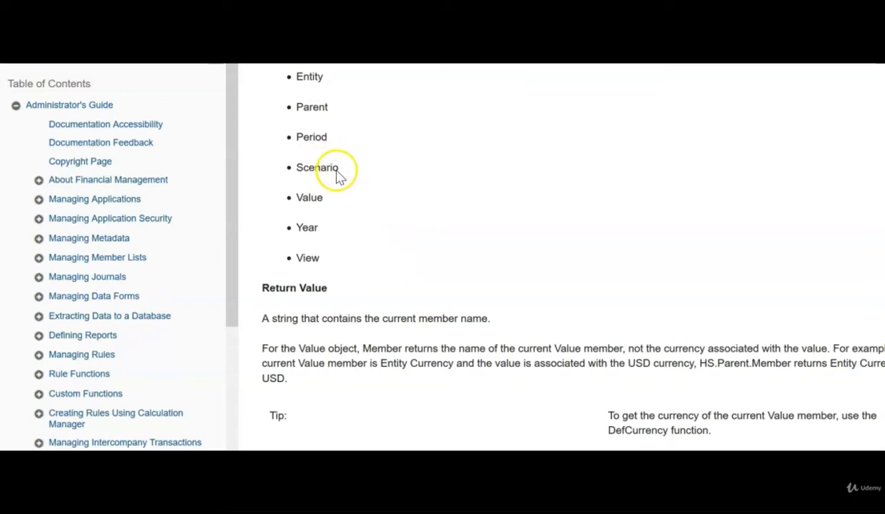
mouse_move(335, 270)
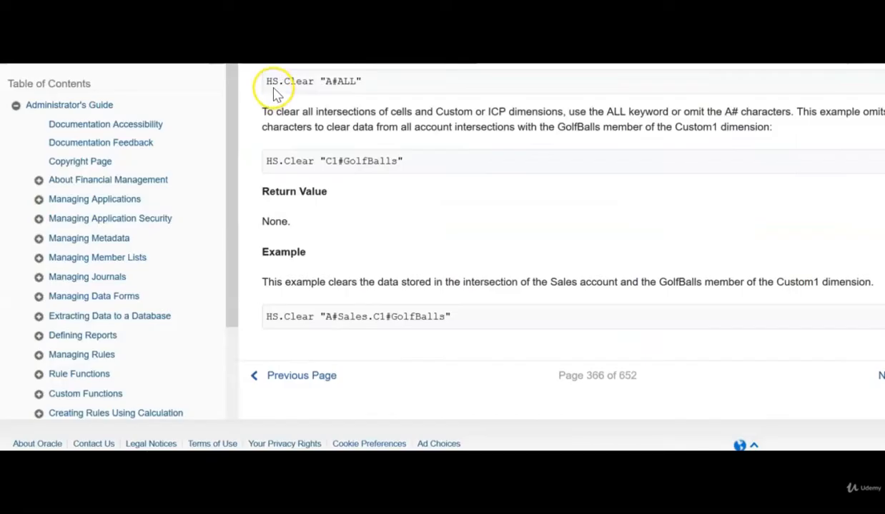
mouse_move(350, 89)
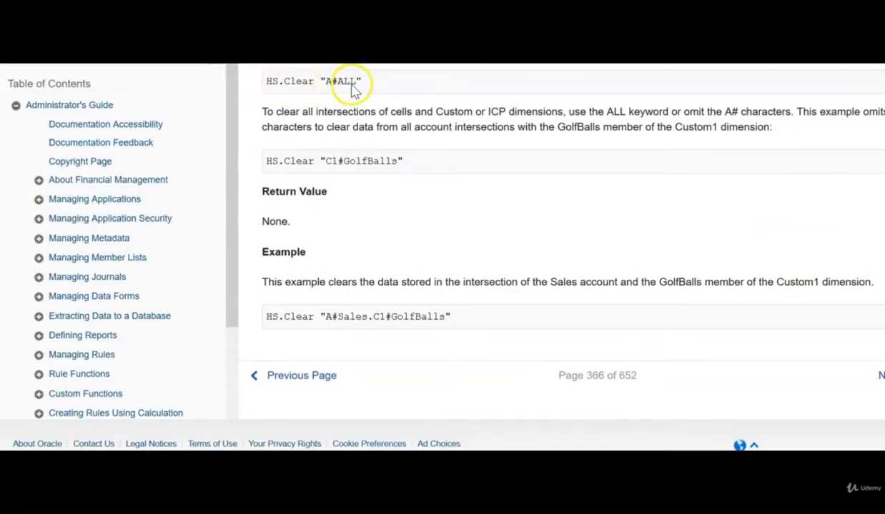
mouse_move(358, 92)
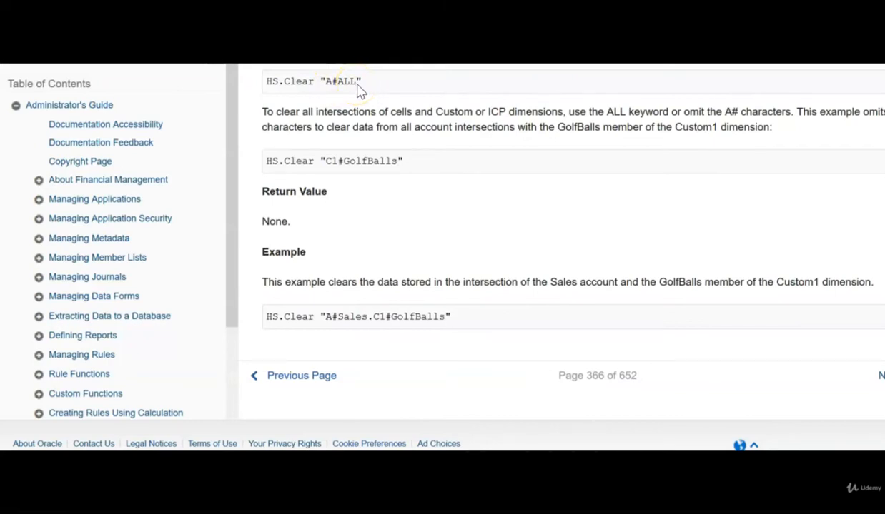
mouse_move(413, 92)
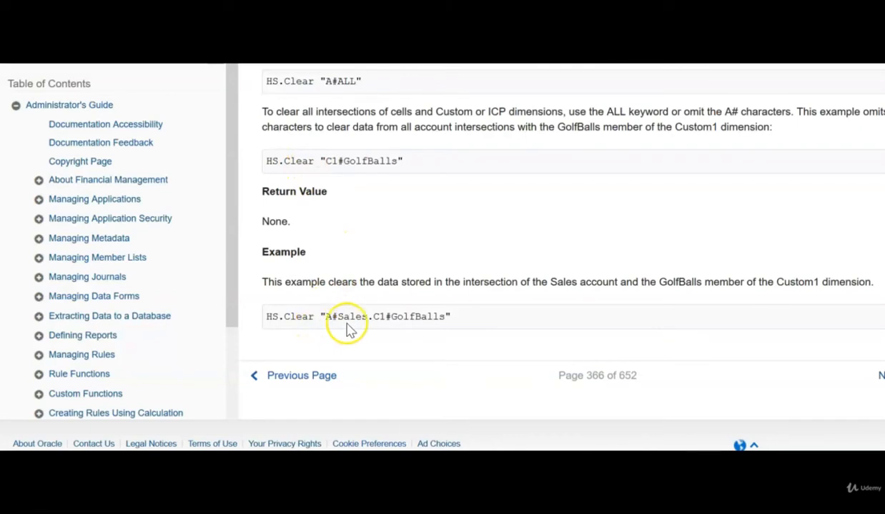
mouse_move(398, 330)
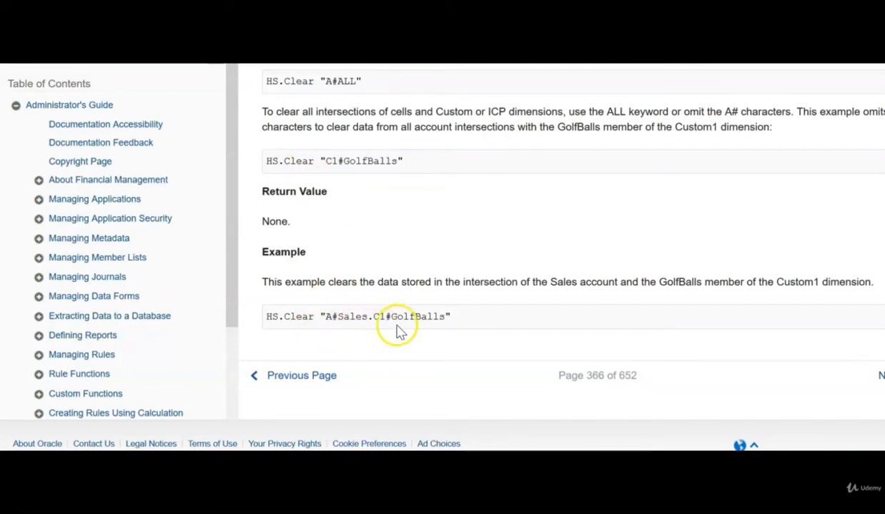
mouse_move(405, 332)
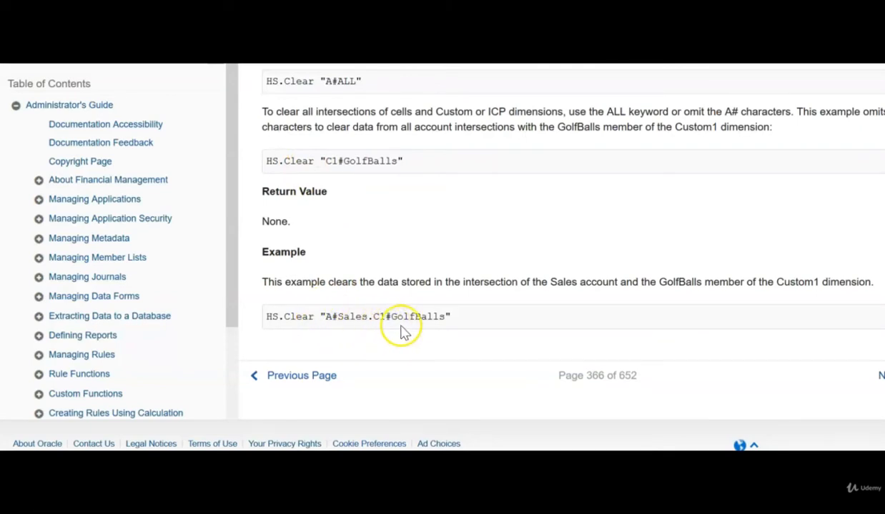
mouse_move(407, 303)
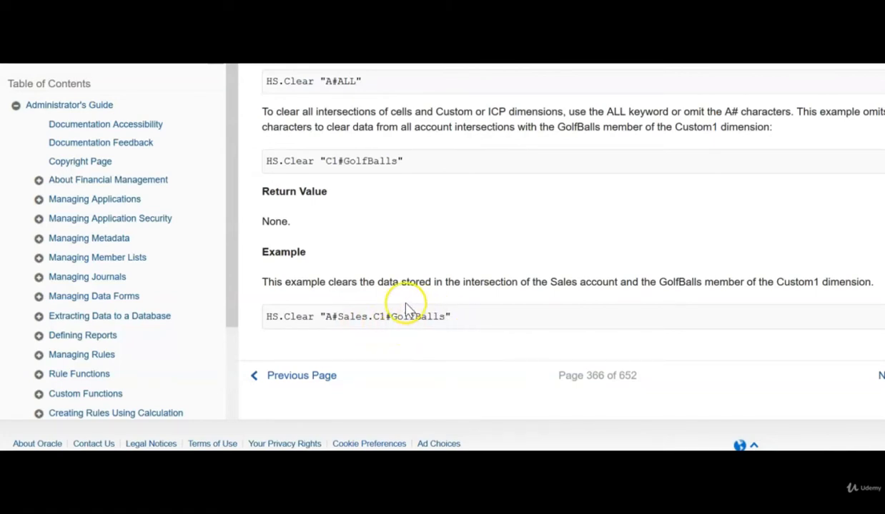
mouse_move(399, 332)
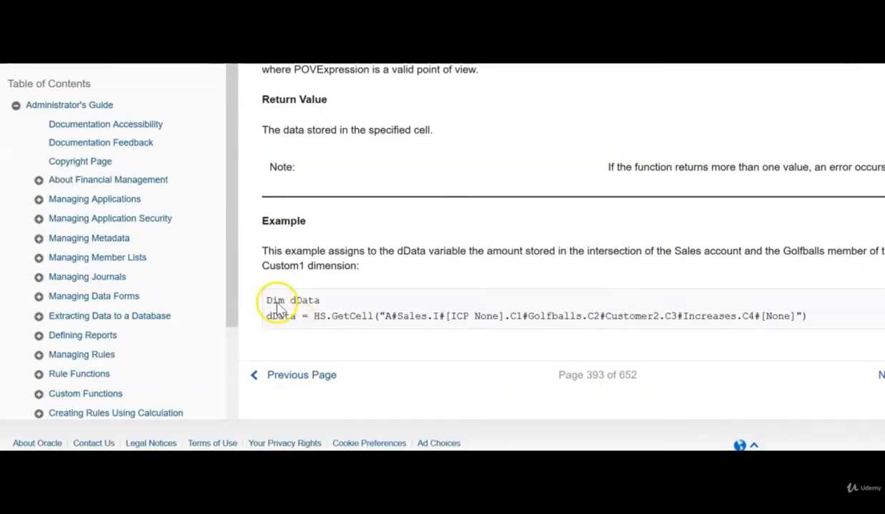
mouse_move(317, 317)
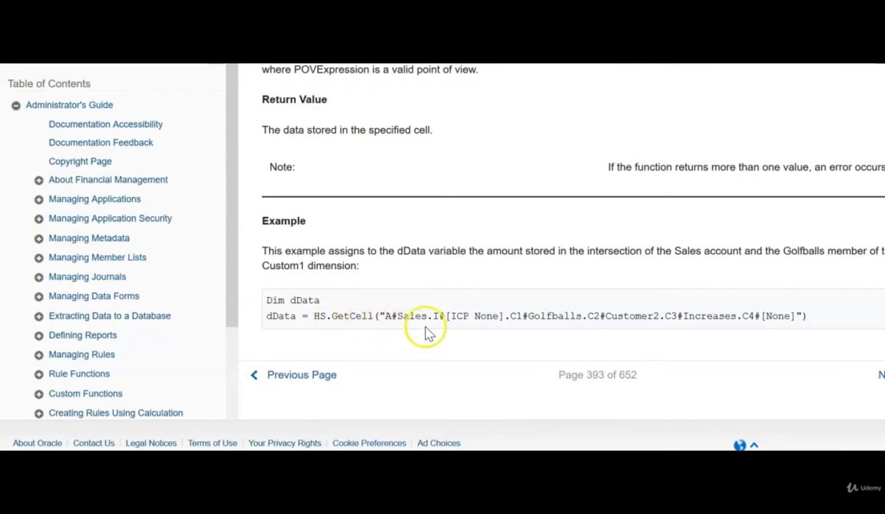
mouse_move(457, 336)
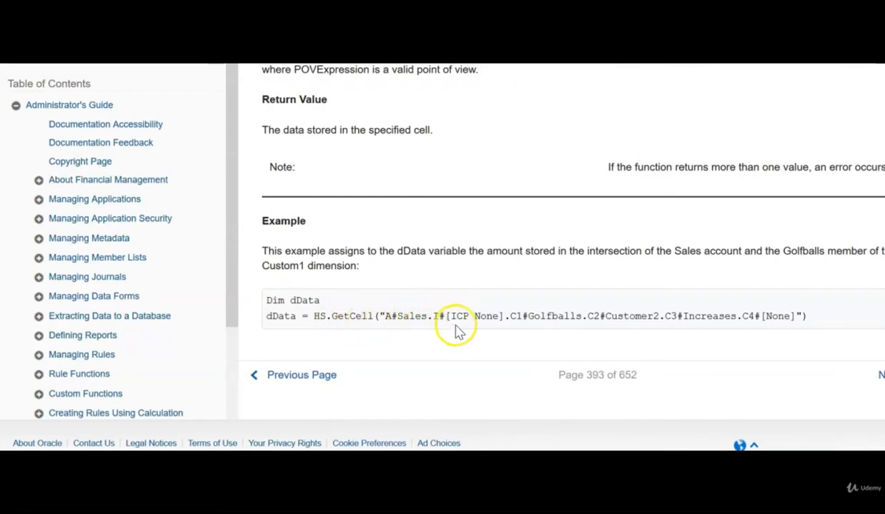
mouse_move(466, 326)
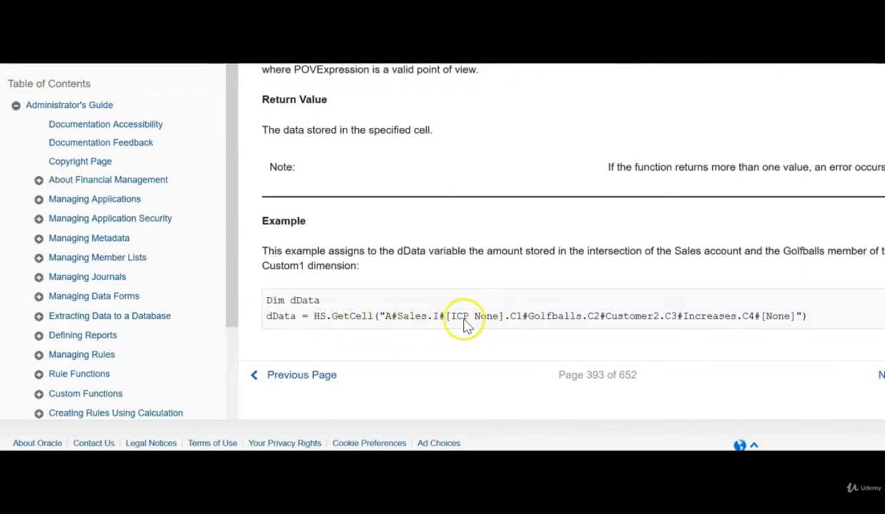
mouse_move(523, 331)
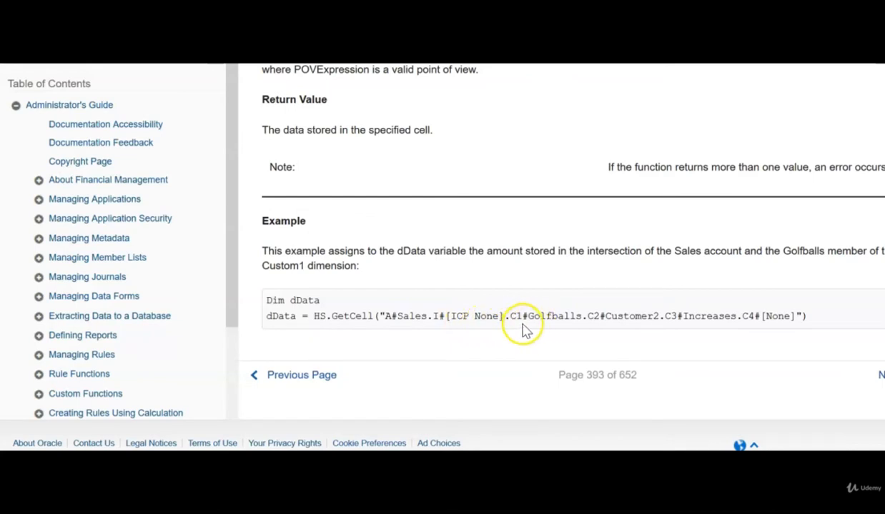
mouse_move(656, 315)
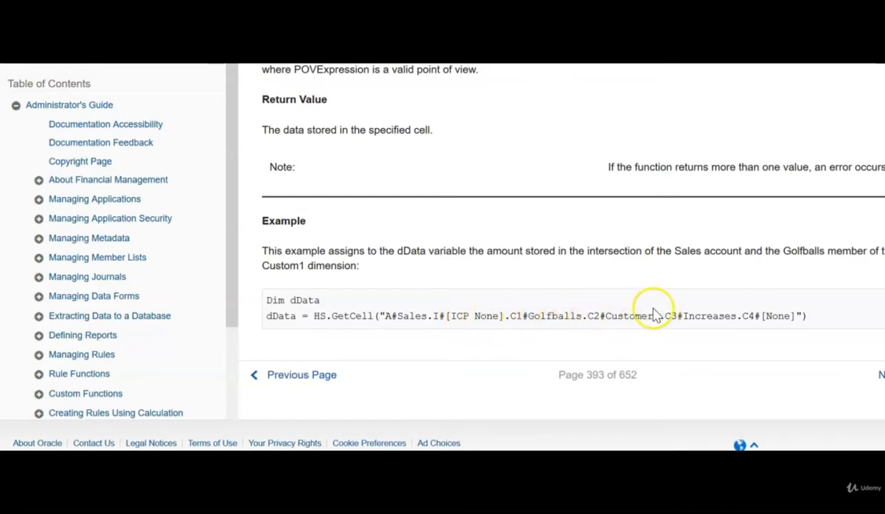